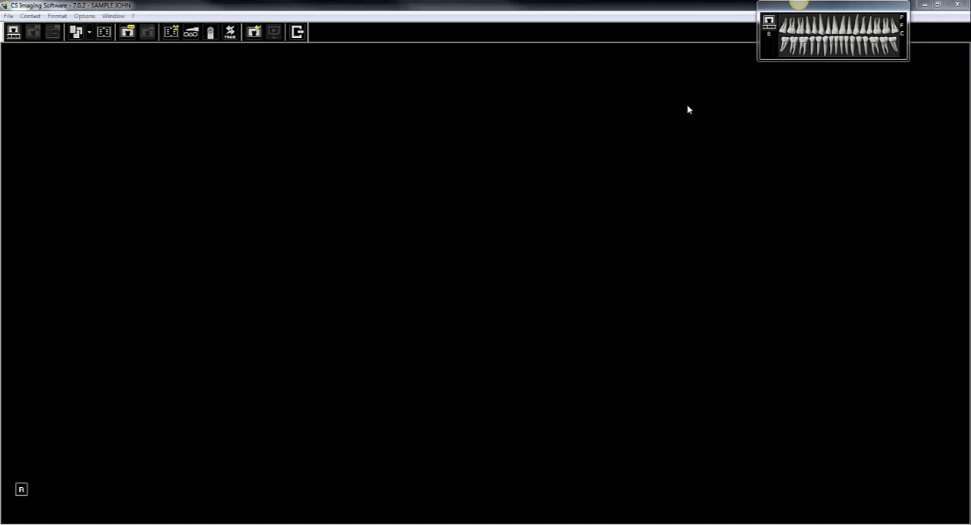
pyautogui.moveTo(87, 101)
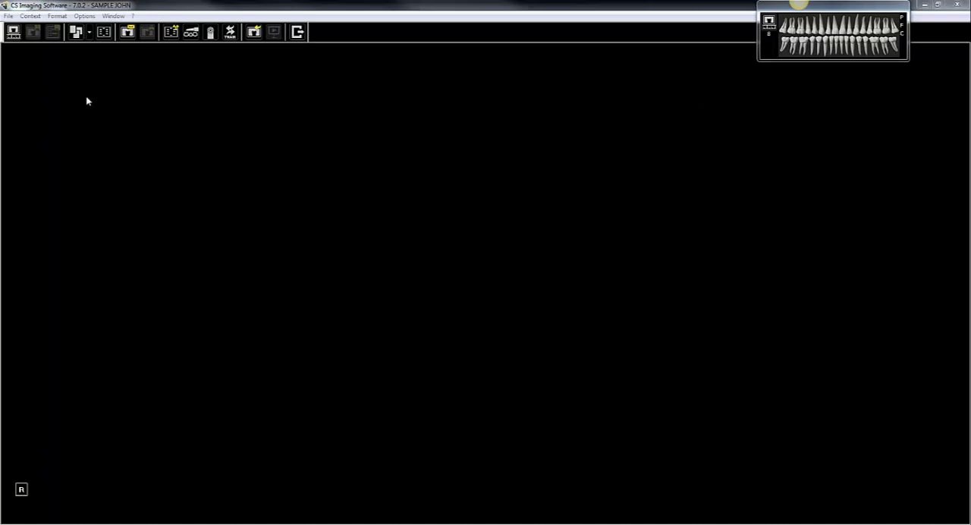
pyautogui.moveTo(79, 107)
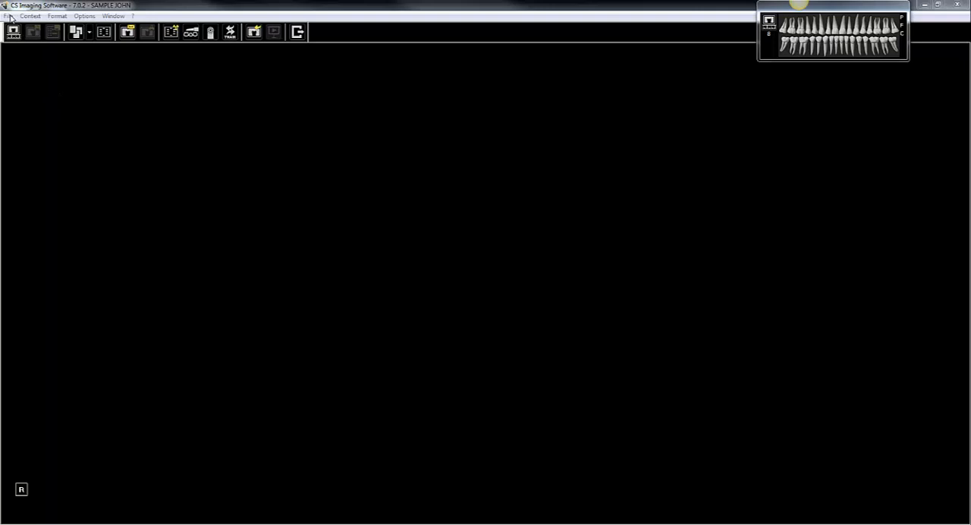
# Open and cancel History Open, then reopen Sample John's patient history from the toolbar.
pyautogui.click(8, 16)
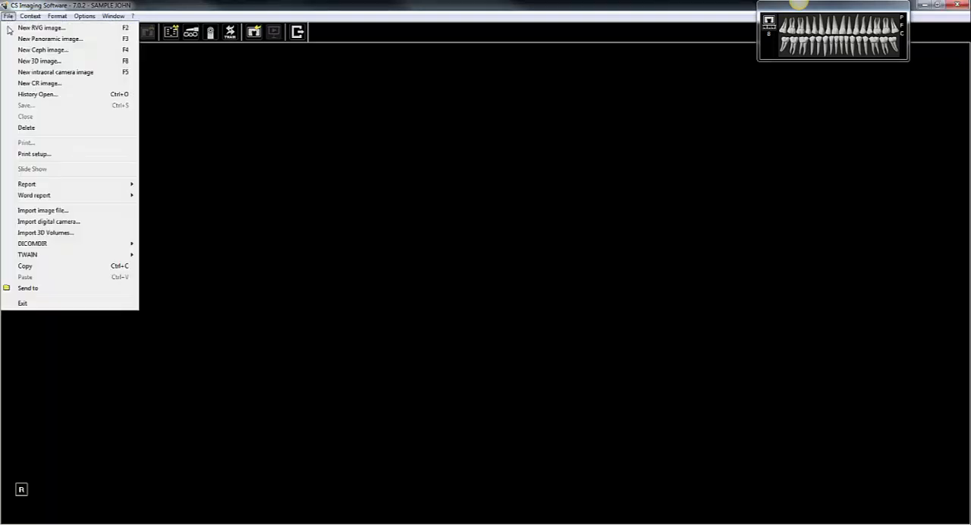
pyautogui.moveTo(79, 99)
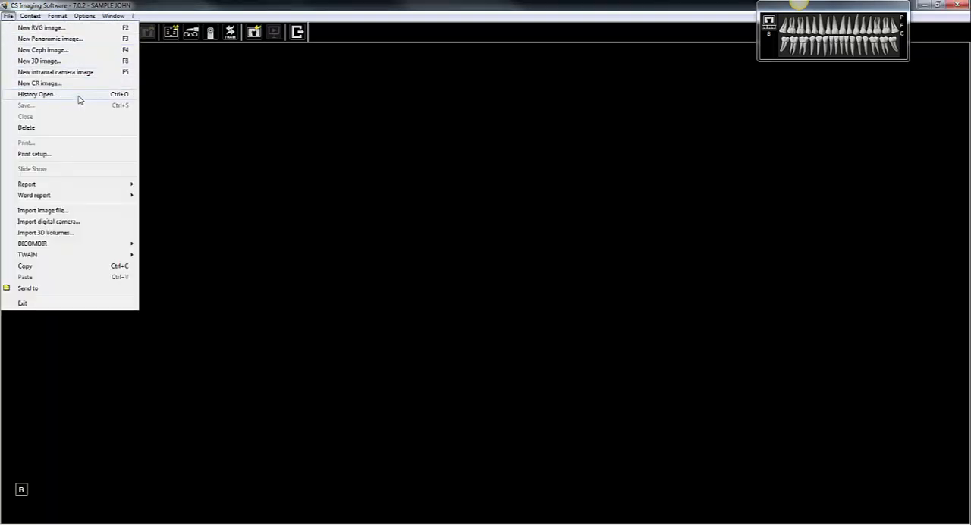
pyautogui.click(36, 93)
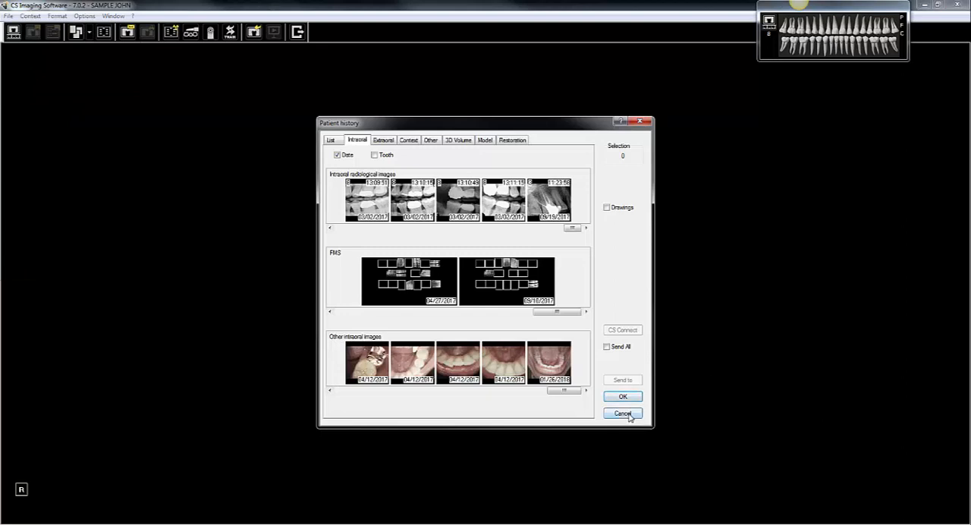
pyautogui.click(623, 412)
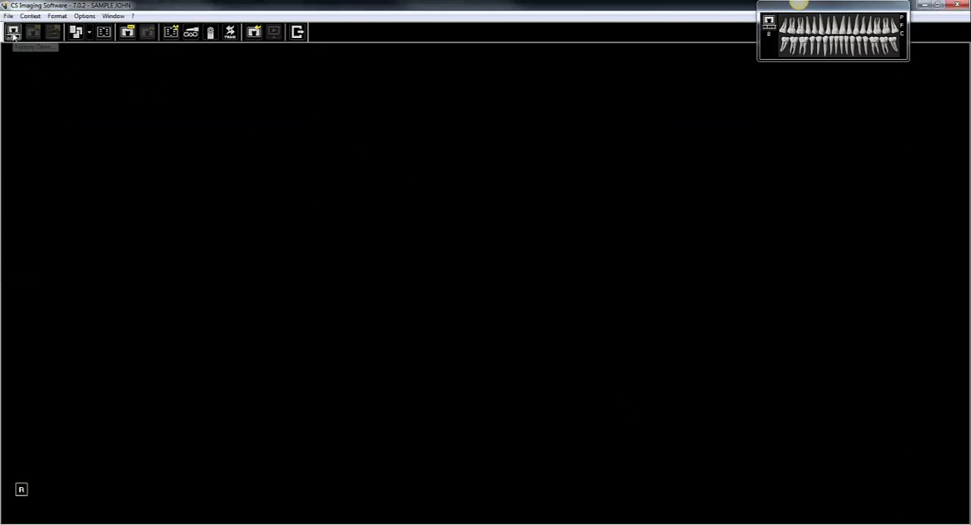
pyautogui.click(14, 32)
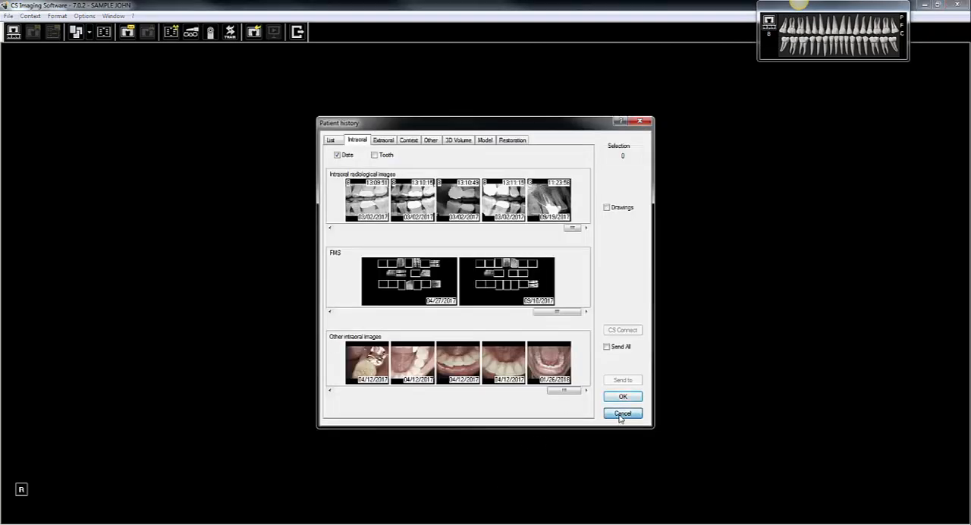
# Close the patient history, then the Tooth #3 and skull radiograph history strips.
pyautogui.click(622, 412)
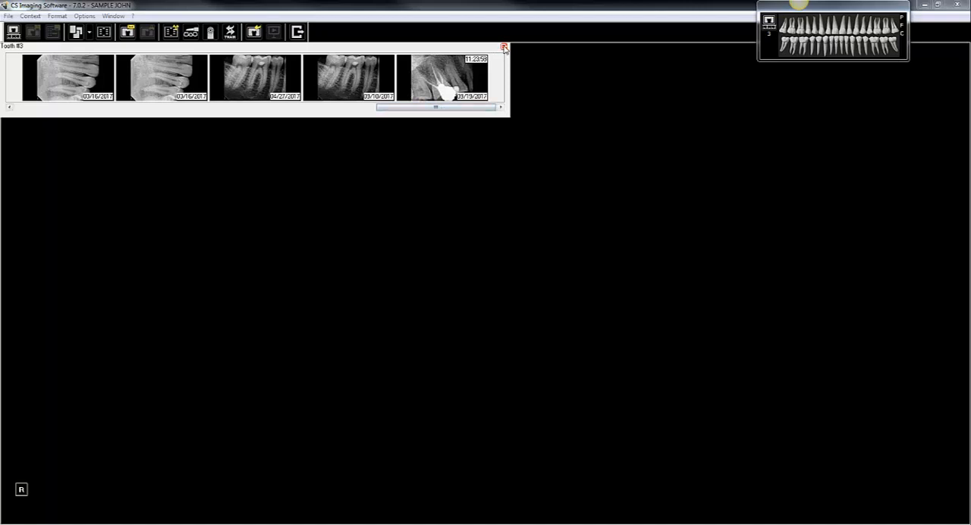
pyautogui.click(504, 47)
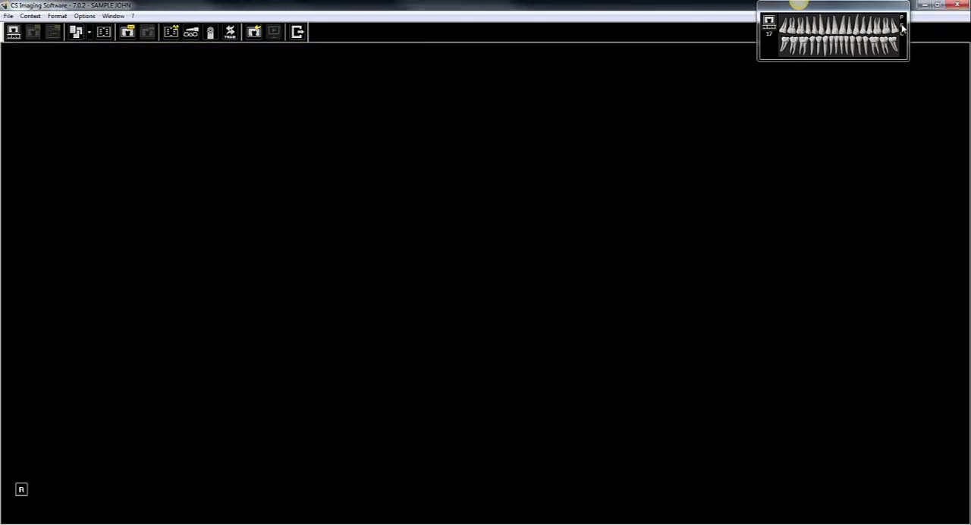
pyautogui.moveTo(915, 31)
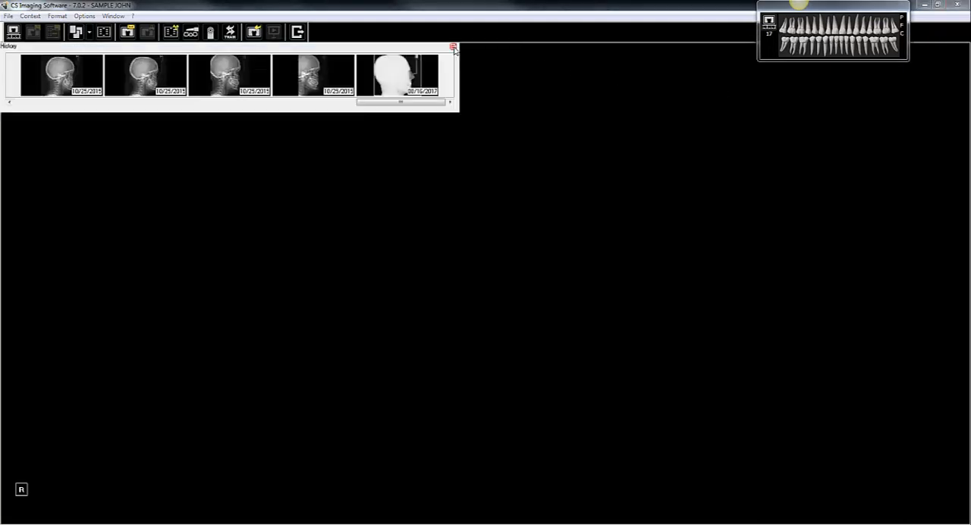
pyautogui.click(453, 47)
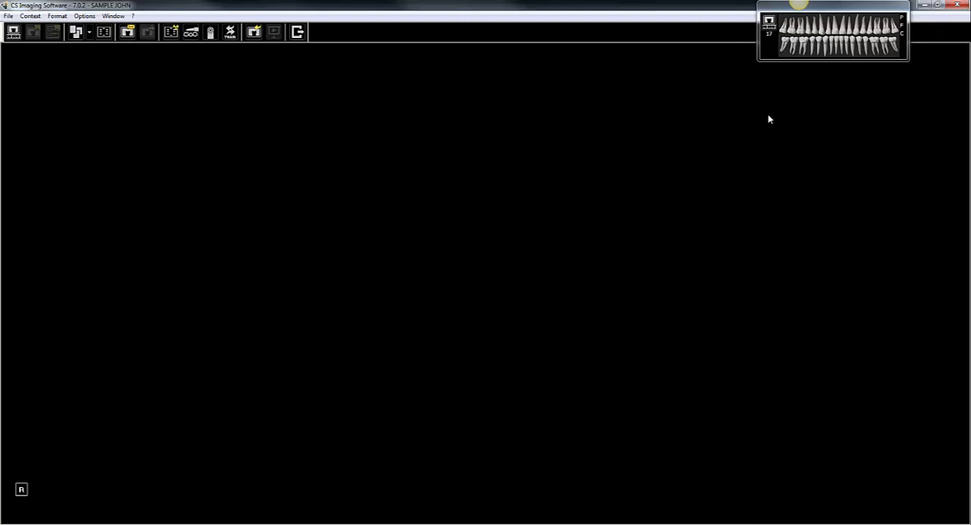
pyautogui.moveTo(718, 202)
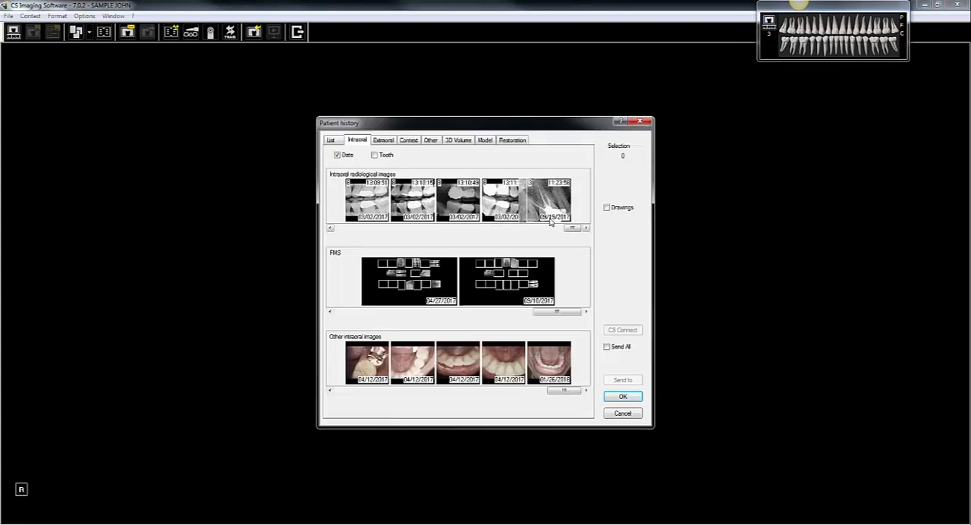
# Select the 09/19/2017 intraoral radiograph and the second extraoral panoramic image.
pyautogui.click(548, 200)
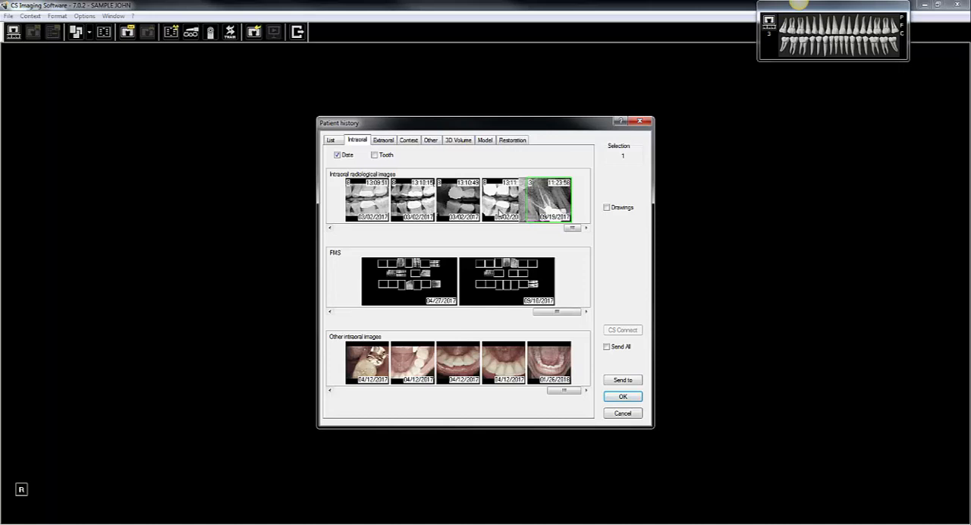
pyautogui.moveTo(407, 232)
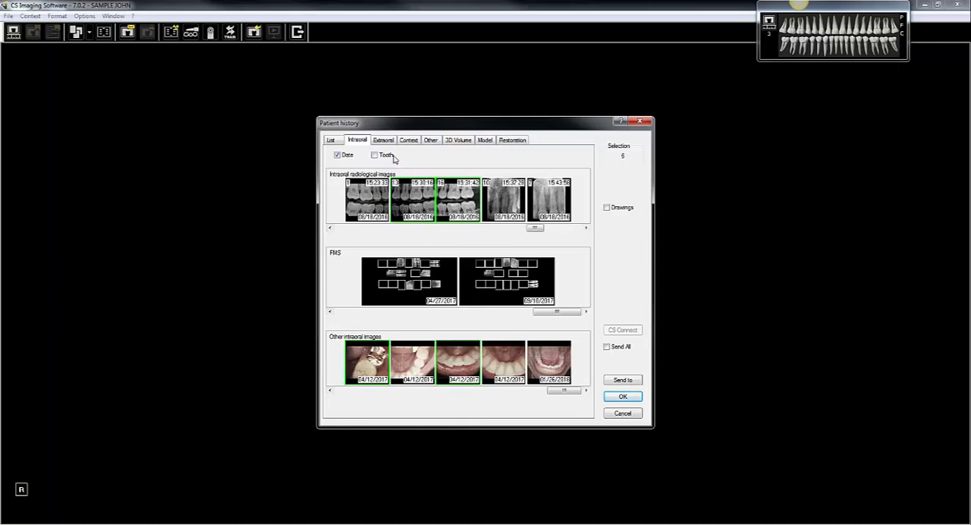
pyautogui.click(383, 139)
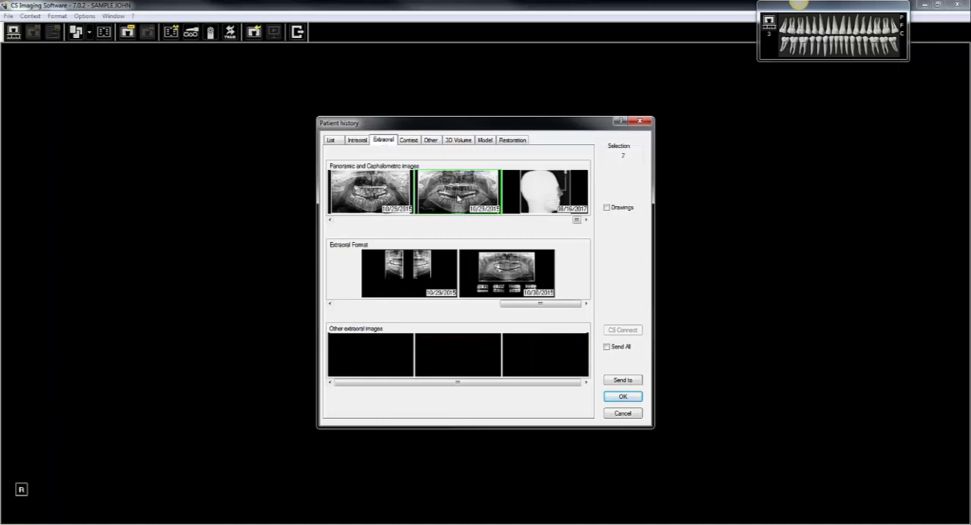
pyautogui.click(357, 139)
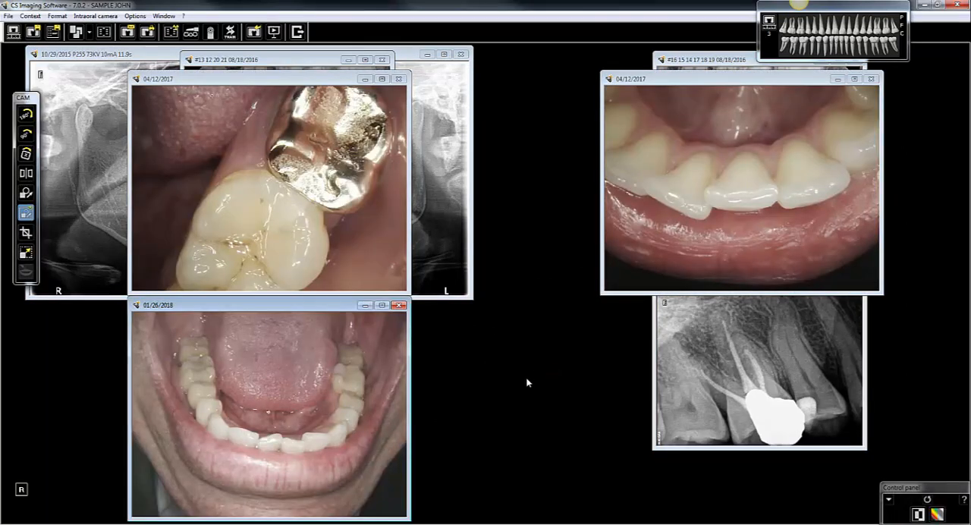
pyautogui.moveTo(533, 367)
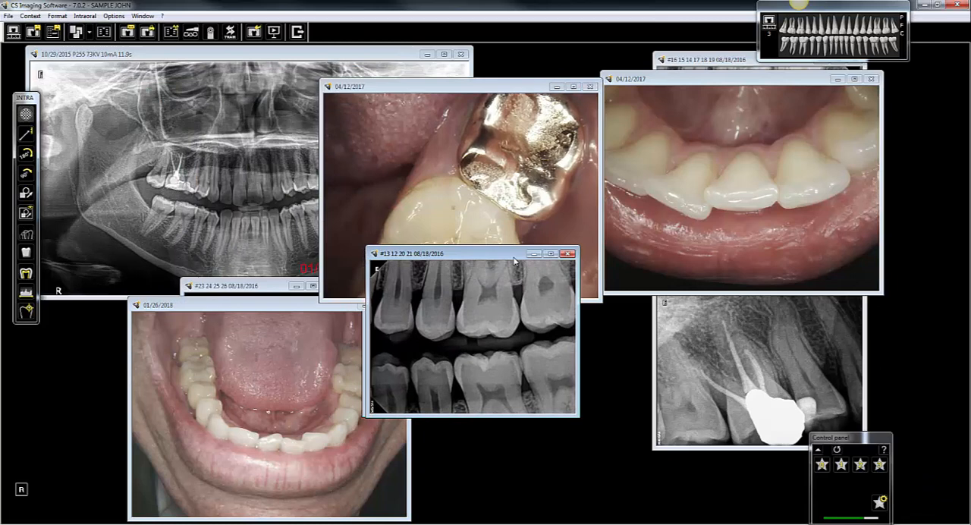
# Move the #13 bitewing radiograph window lower in the layout.
pyautogui.moveTo(410, 253); pyautogui.dragTo(519, 318)
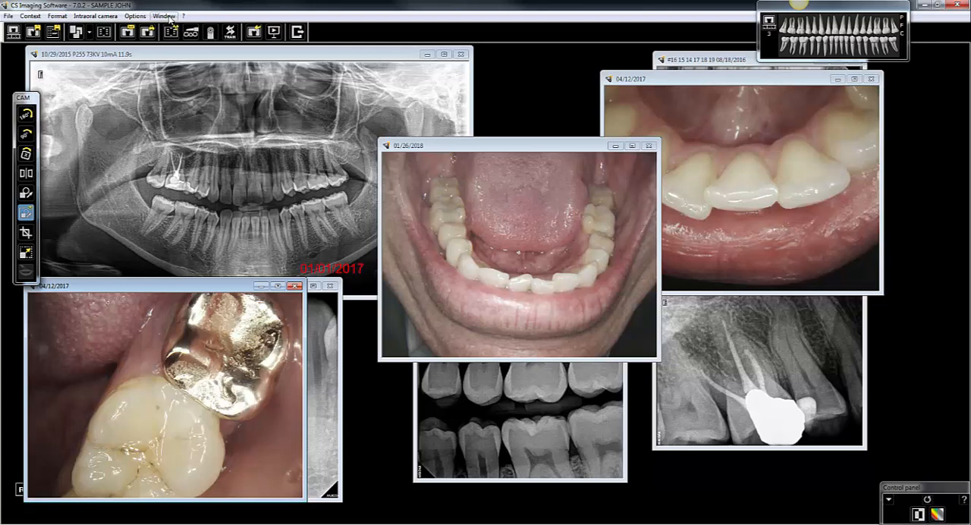
# Tile all open patient images with Window > Rearrange screen.
pyautogui.click(164, 16)
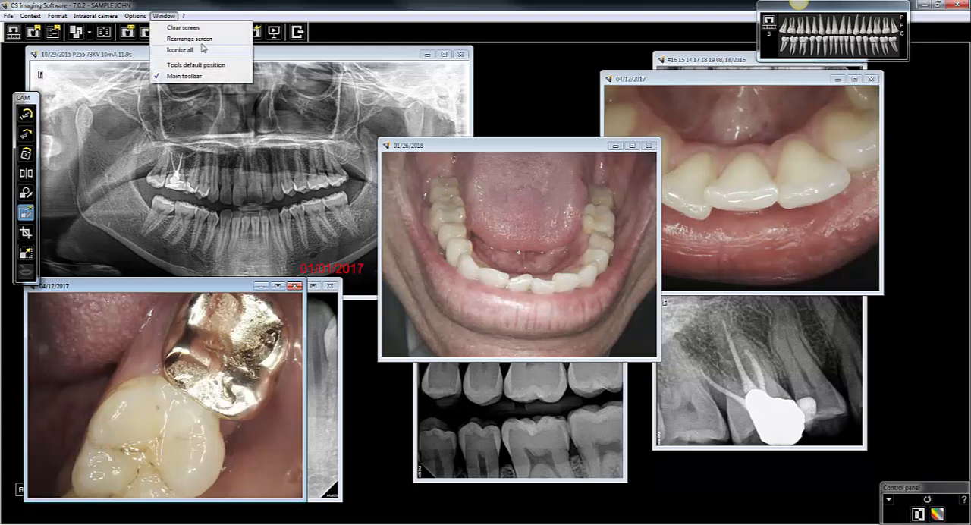
pyautogui.moveTo(232, 42)
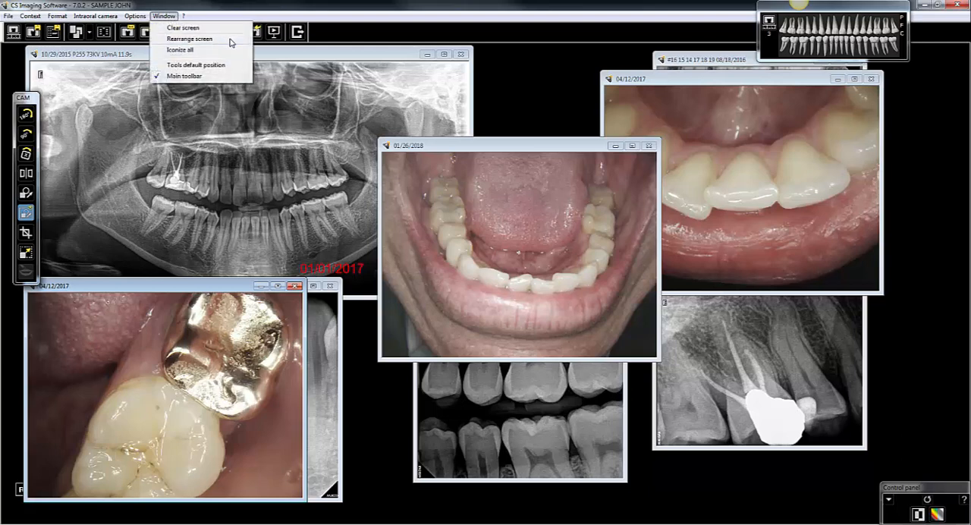
pyautogui.click(190, 38)
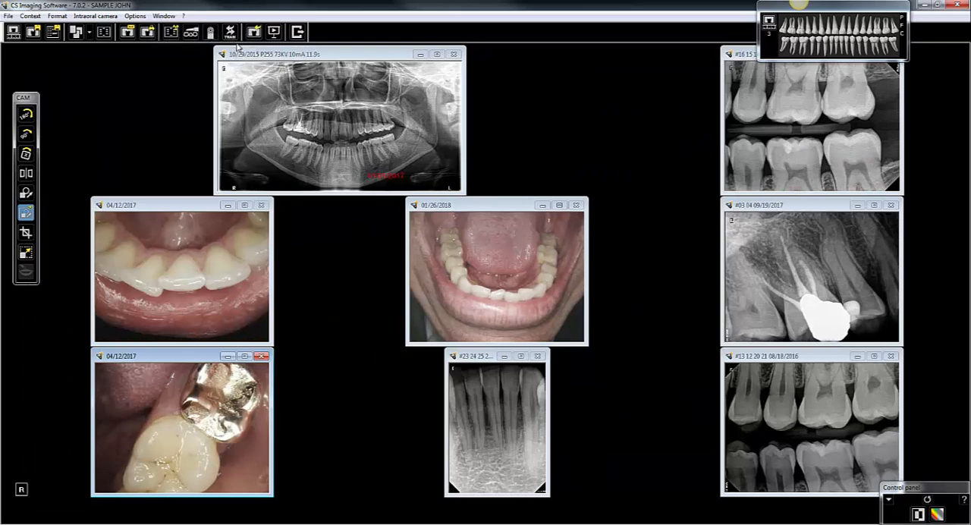
pyautogui.moveTo(499, 213)
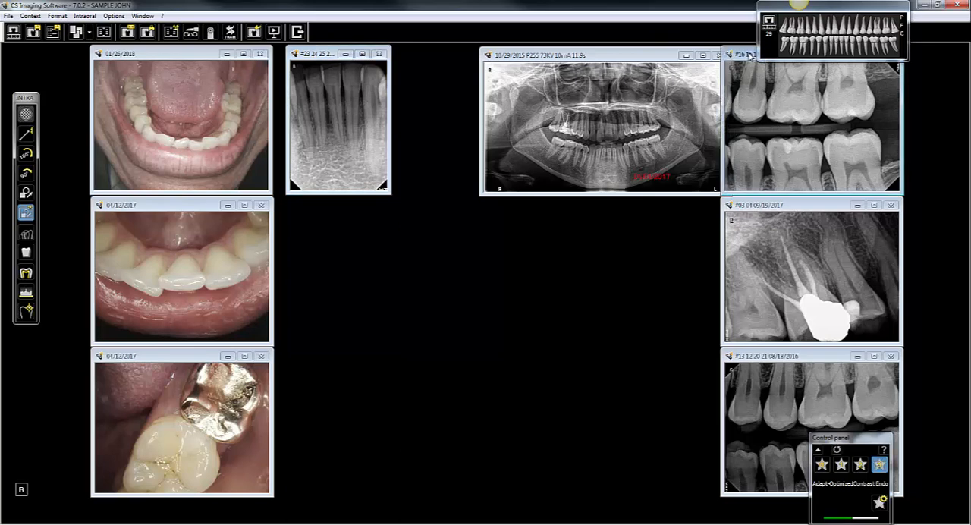
# Move the panoramic radiograph window to the right side of the workspace.
pyautogui.moveTo(811, 55); pyautogui.dragTo(372, 207)
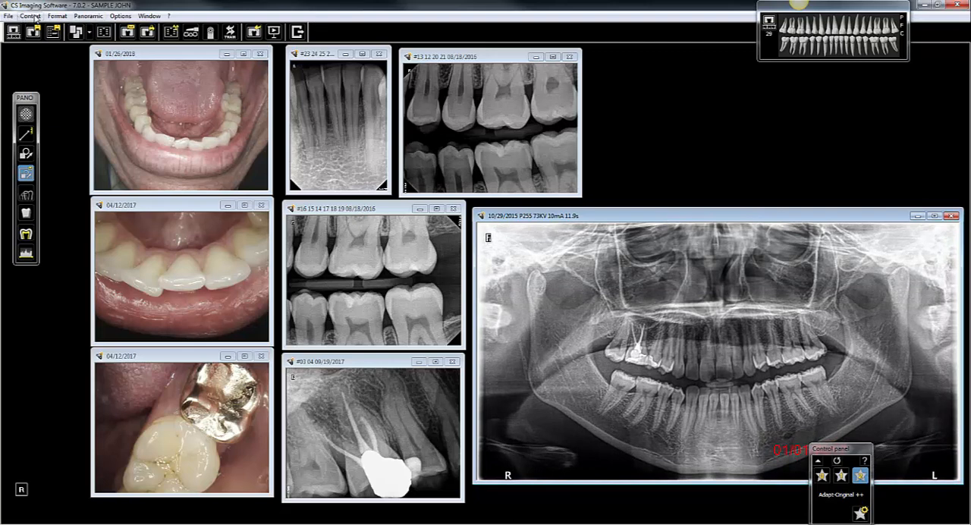
# Save the current image layout as the context 'Case presentation context'.
pyautogui.click(30, 16)
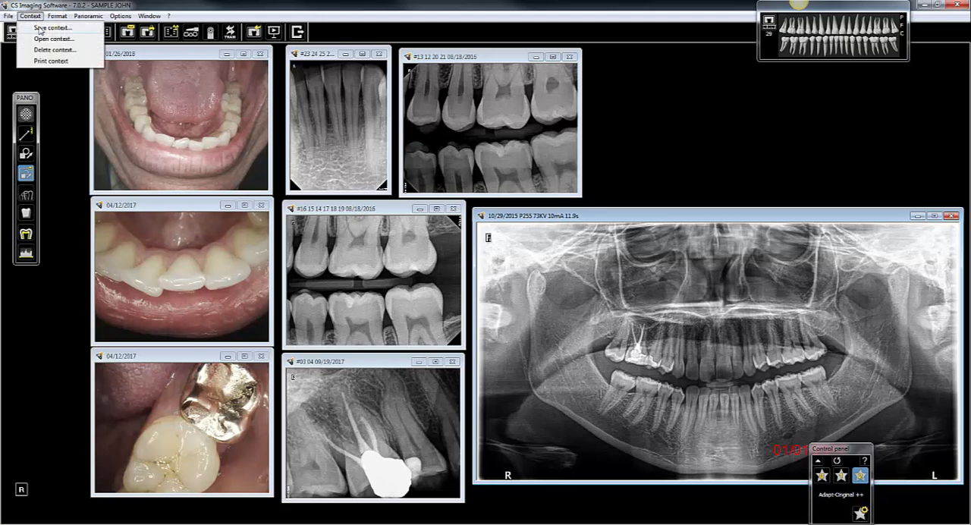
pyautogui.moveTo(72, 29)
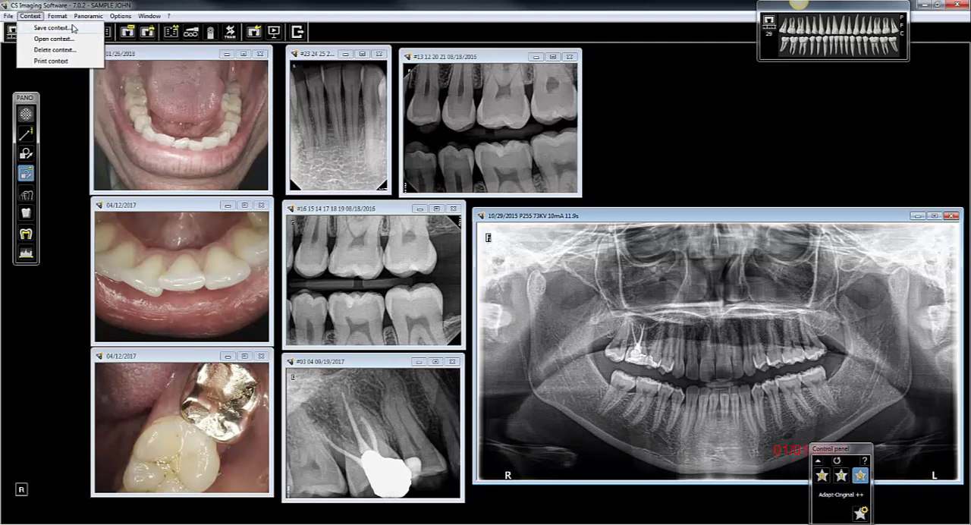
pyautogui.click(50, 28)
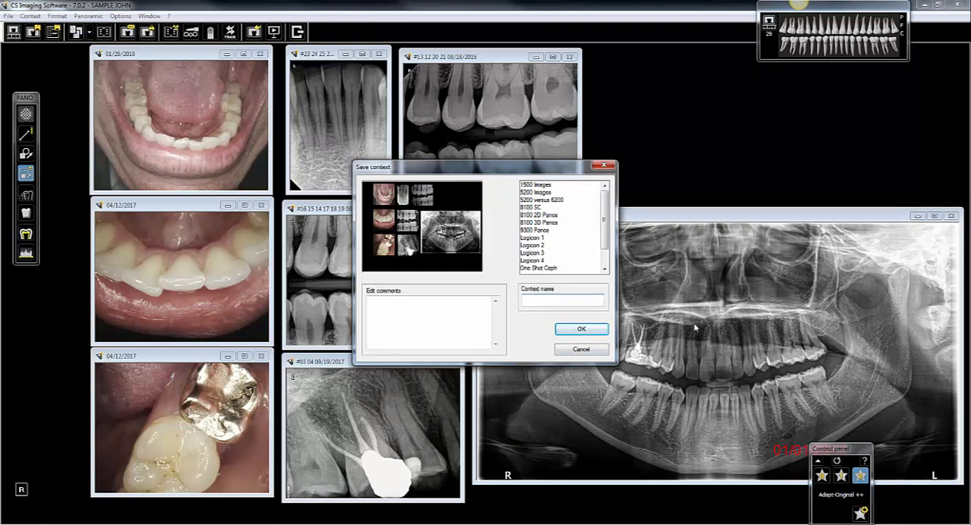
pyautogui.write('Case presentation context')
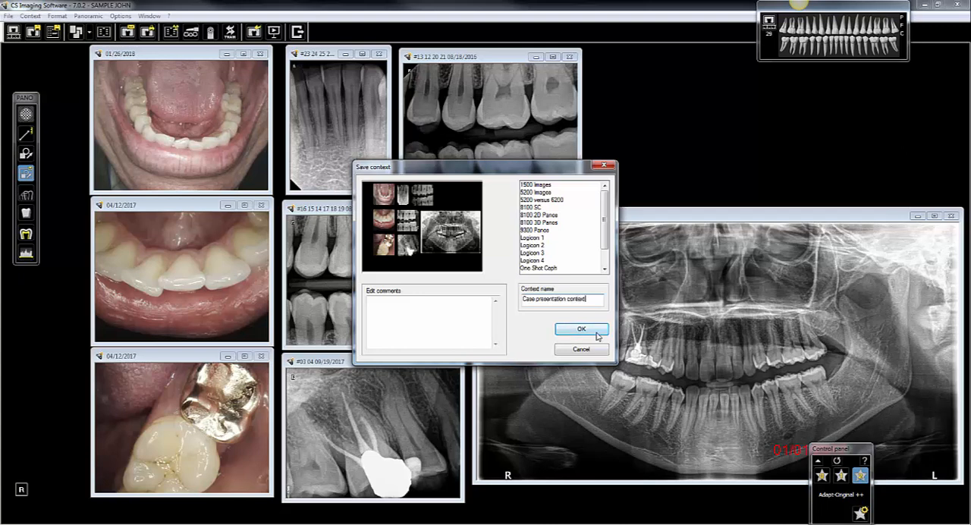
pyautogui.click(581, 328)
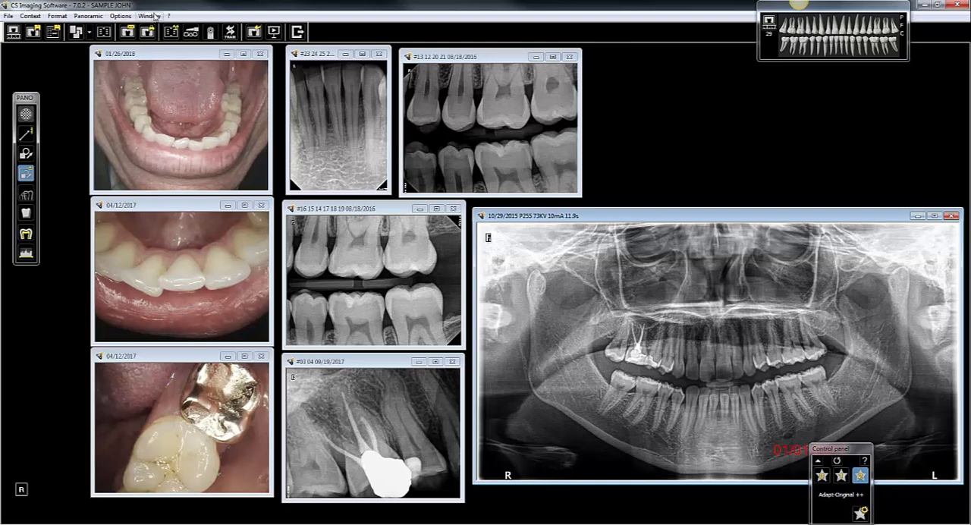
# Confirm saving 'Case presentation context' and list saved contexts in the patient history.
pyautogui.click(149, 15)
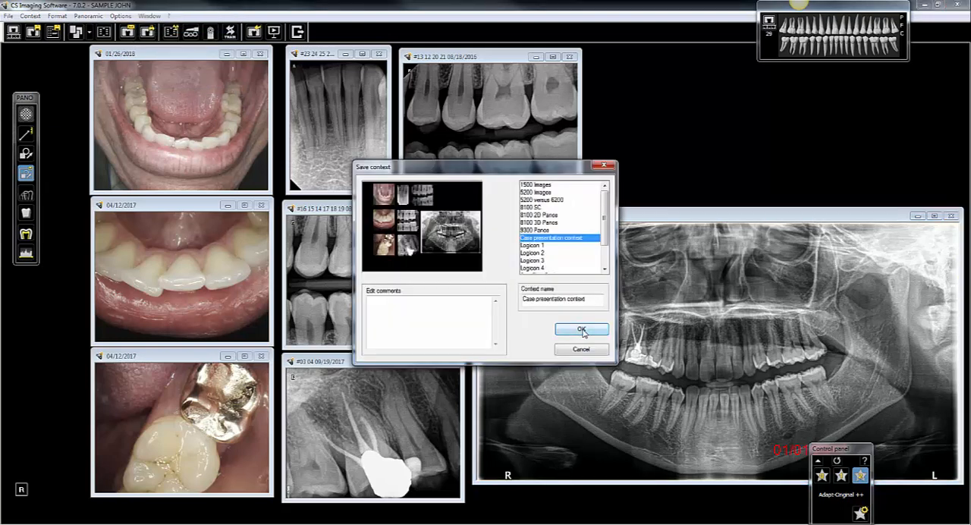
pyautogui.click(580, 330)
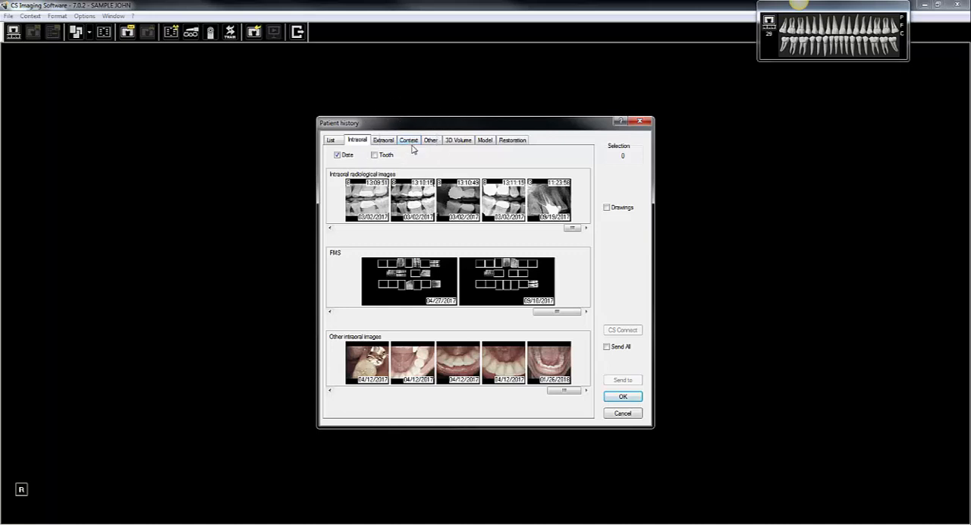
pyautogui.click(408, 139)
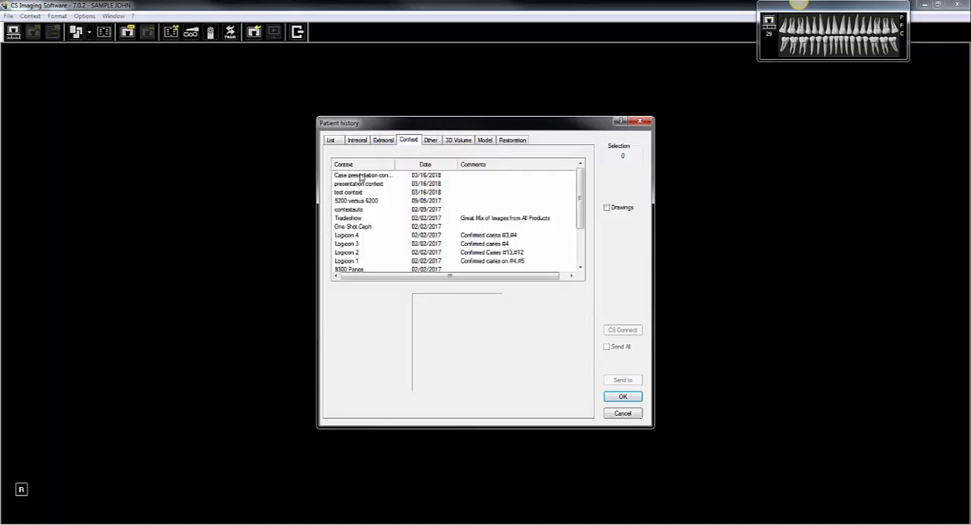